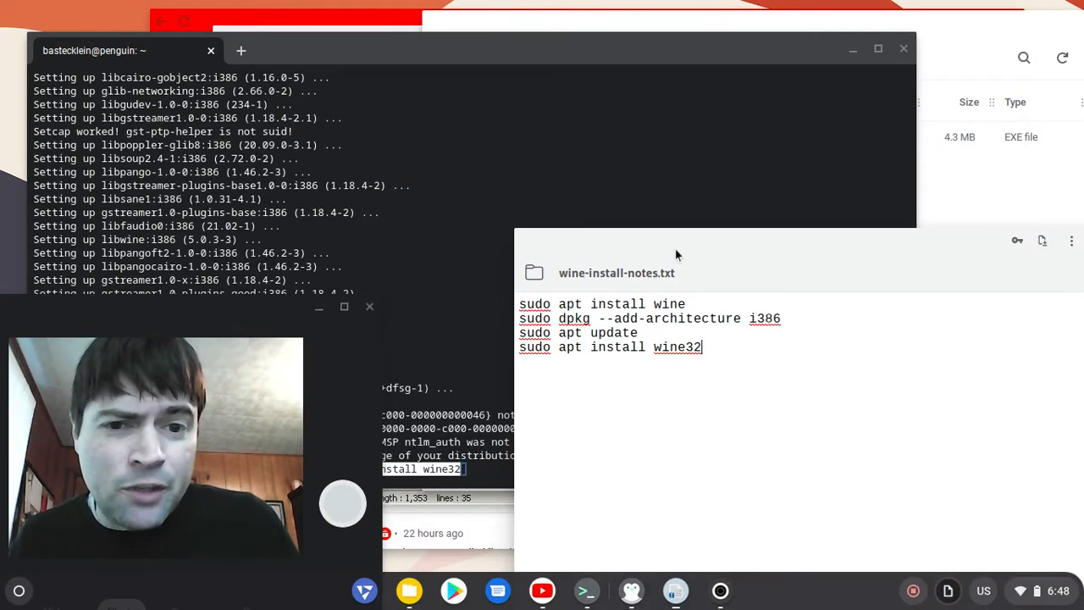
# Move the wine-install-notes.txt window aside to reveal the Linux files folder with the Notepad++ installer
pyautogui.moveTo(520, 305); pyautogui.dragTo(701, 346)
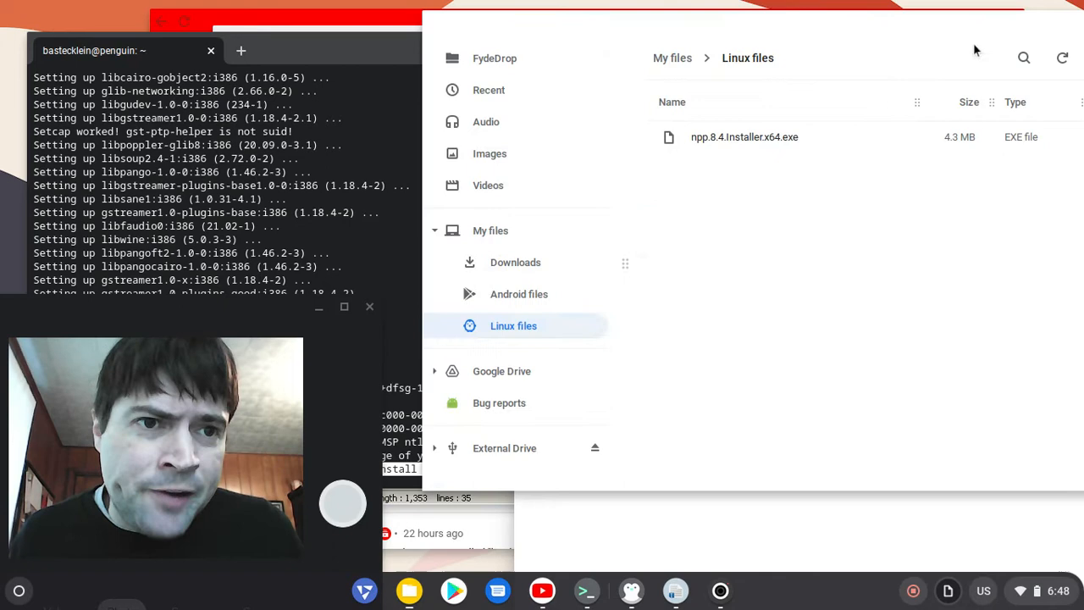
pyautogui.moveTo(637, 369)
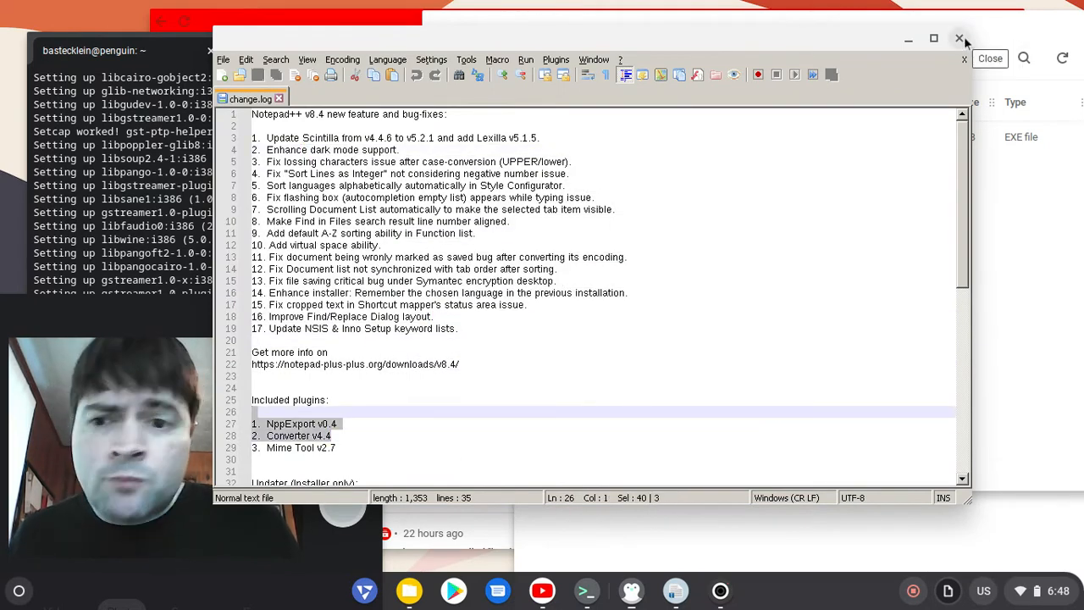
# Close the Notepad++ 8.4 change.log window, leaving the Linux files folder visible
pyautogui.click(959, 39)
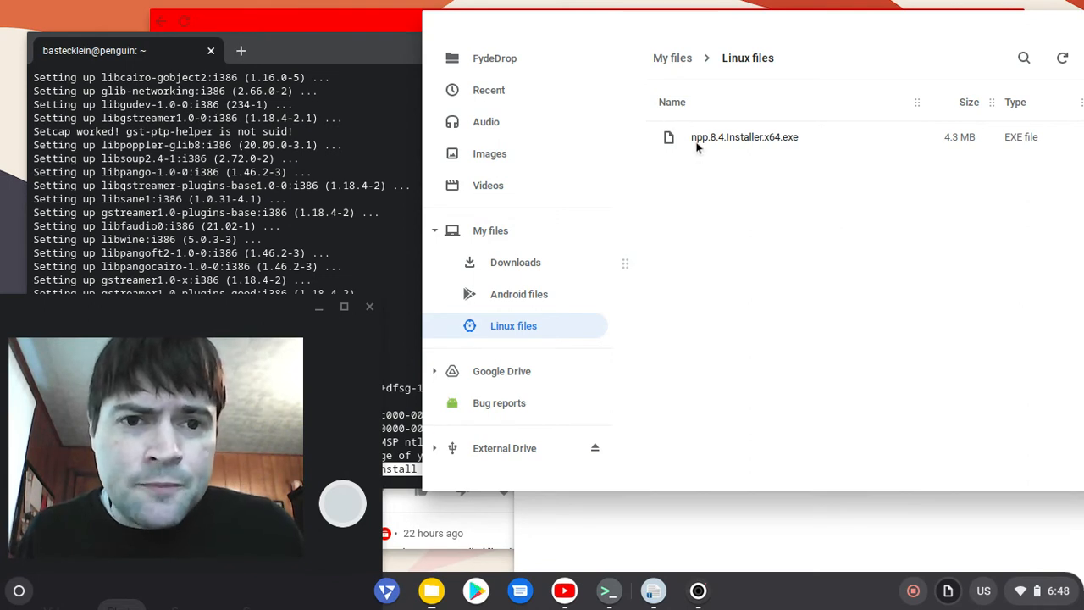
pyautogui.rightClick(744, 136)
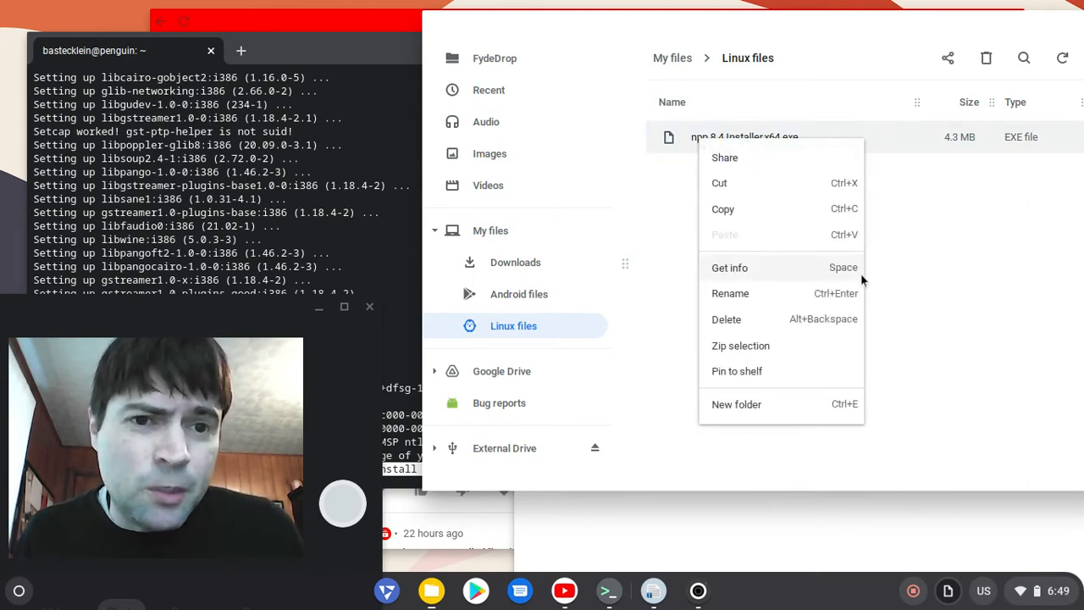
pyautogui.moveTo(918, 310)
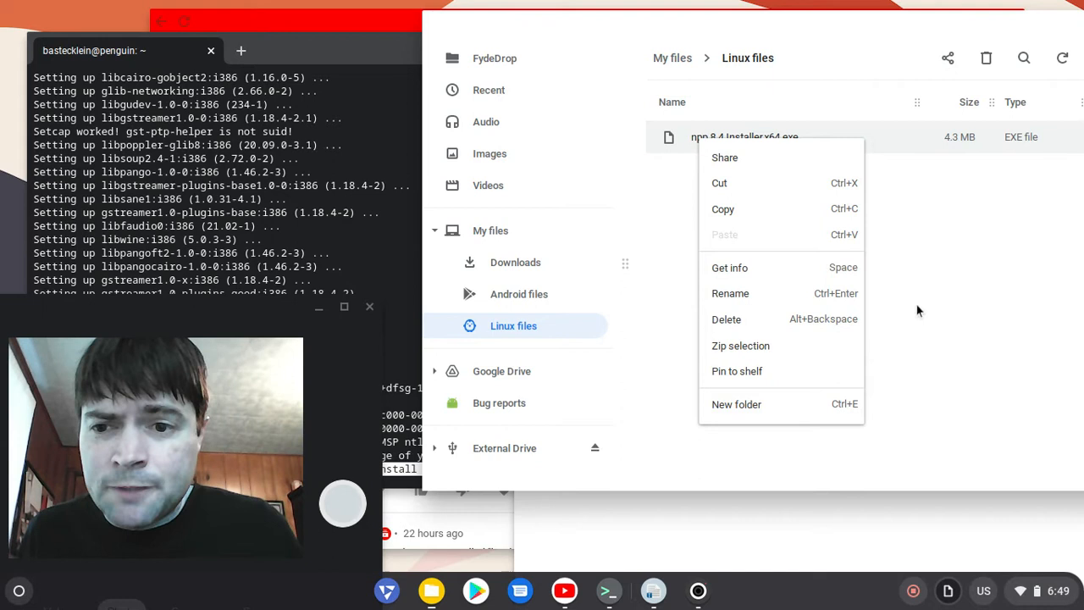
pyautogui.click(1000, 284)
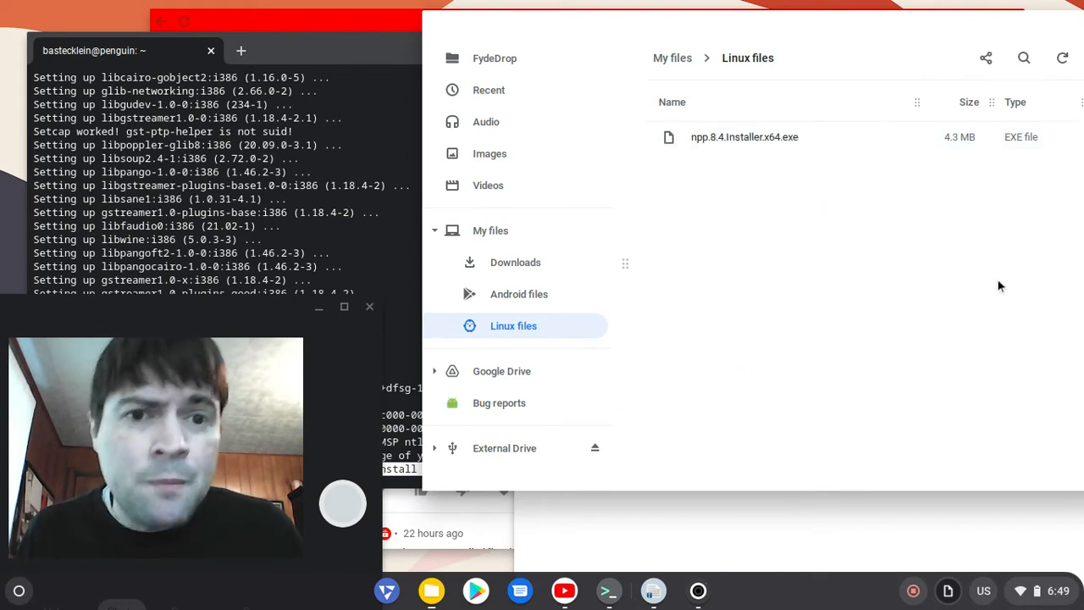
pyautogui.moveTo(737, 143)
pyautogui.write('wi')
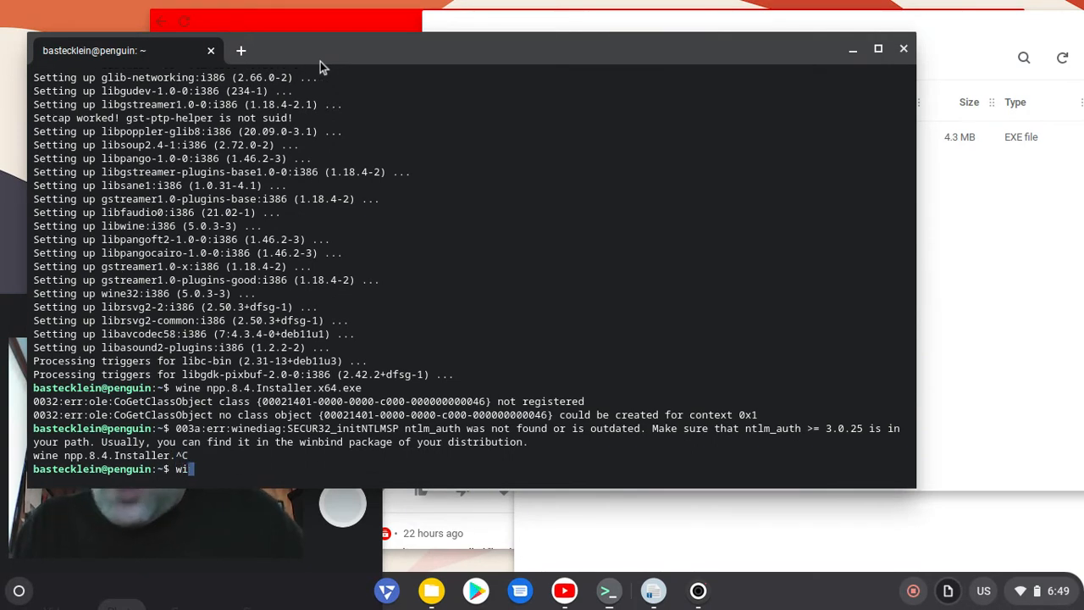
# Start retyping the wine npp.8.4.Installer.x64.exe command at the terminal prompt
pyautogui.write('ne np')
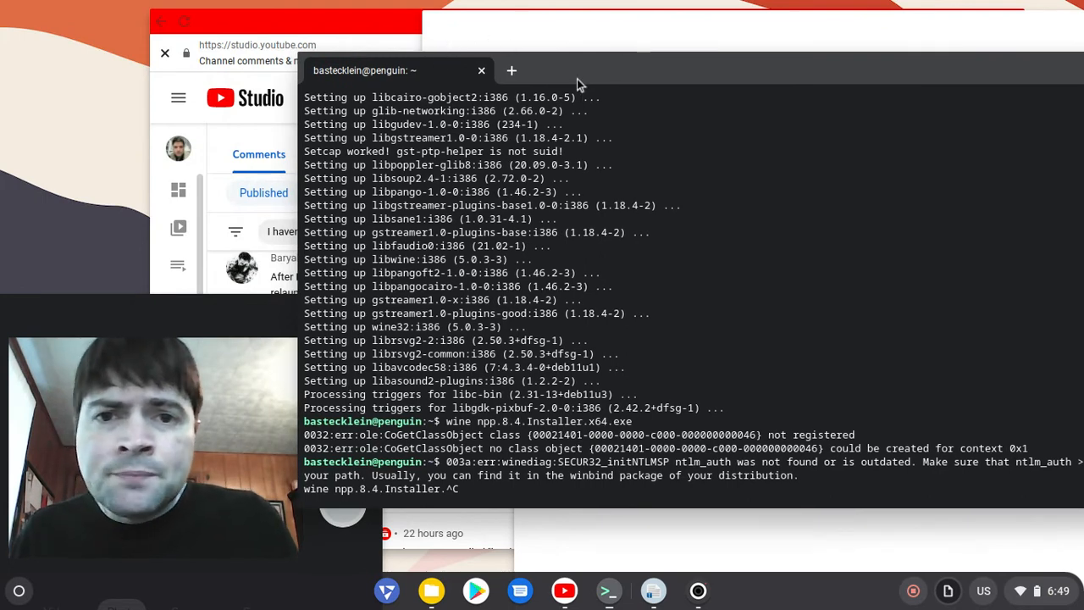
# Browse the launcher's installed apps and open the Linux apps group
pyautogui.click(19, 590)
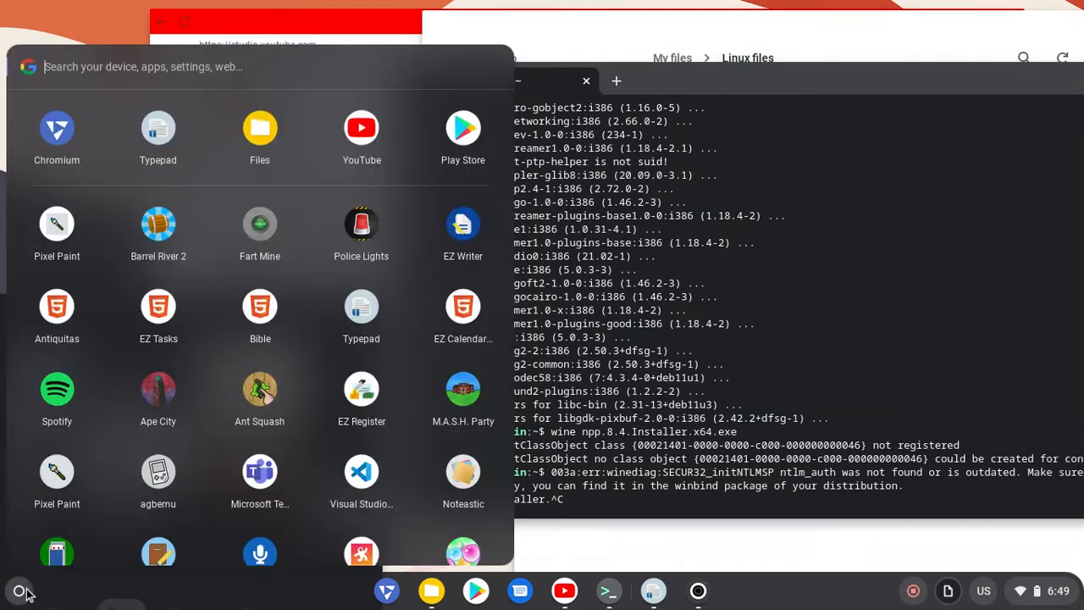
pyautogui.scroll(-3)
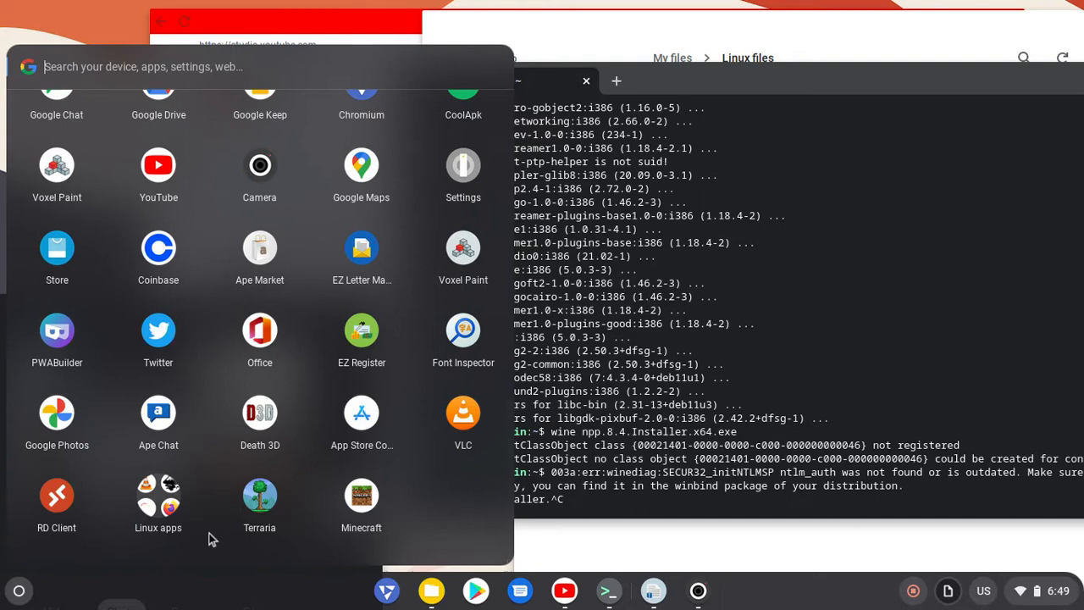
pyautogui.click(157, 495)
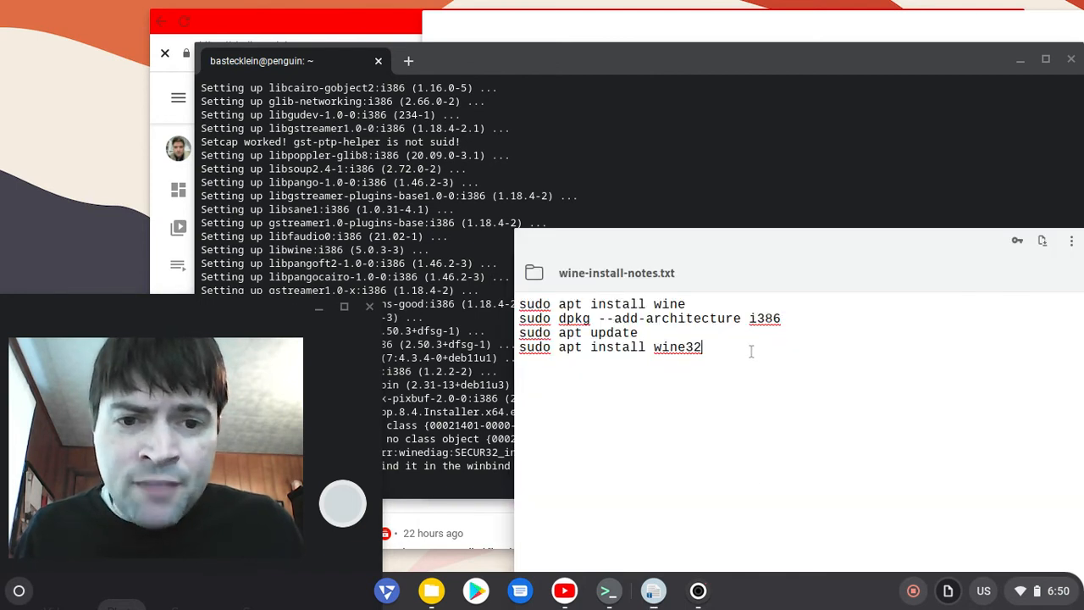
pyautogui.moveTo(820, 471)
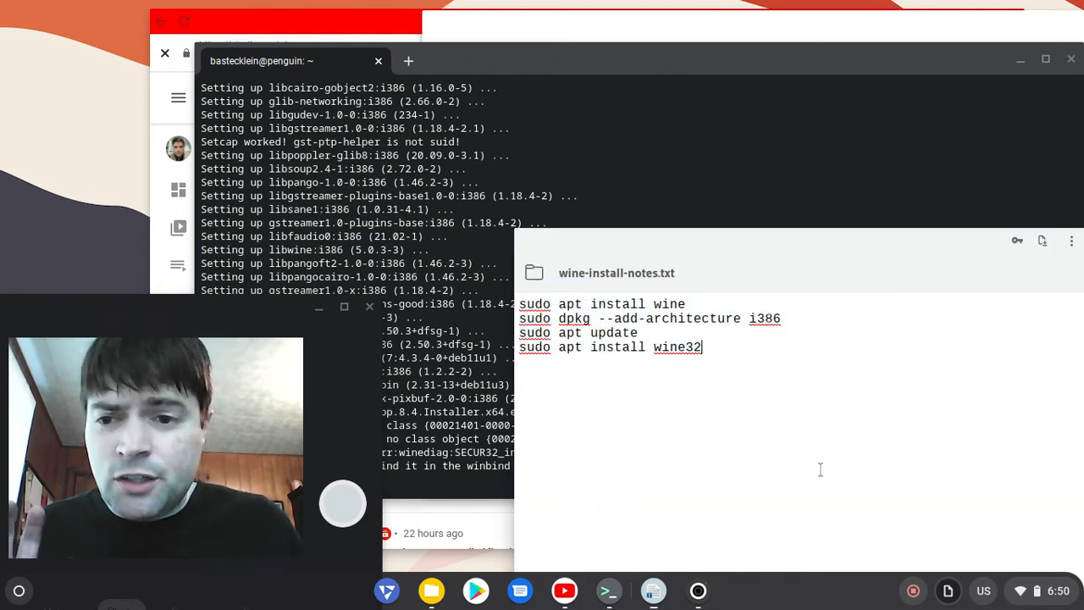